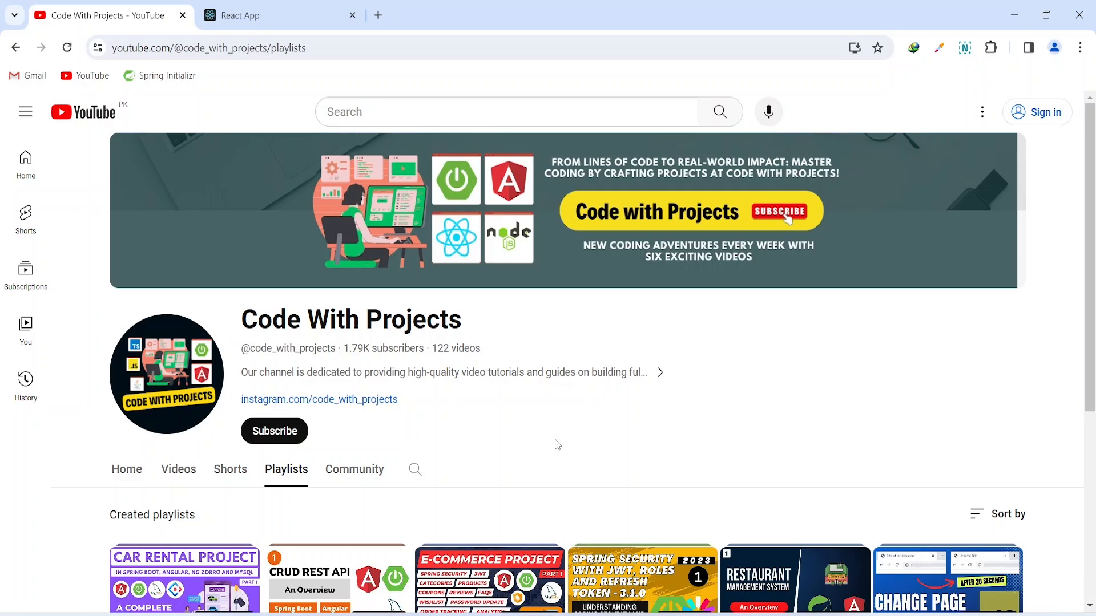
{"action": "mouse_move", "coordinate": [555, 450]}
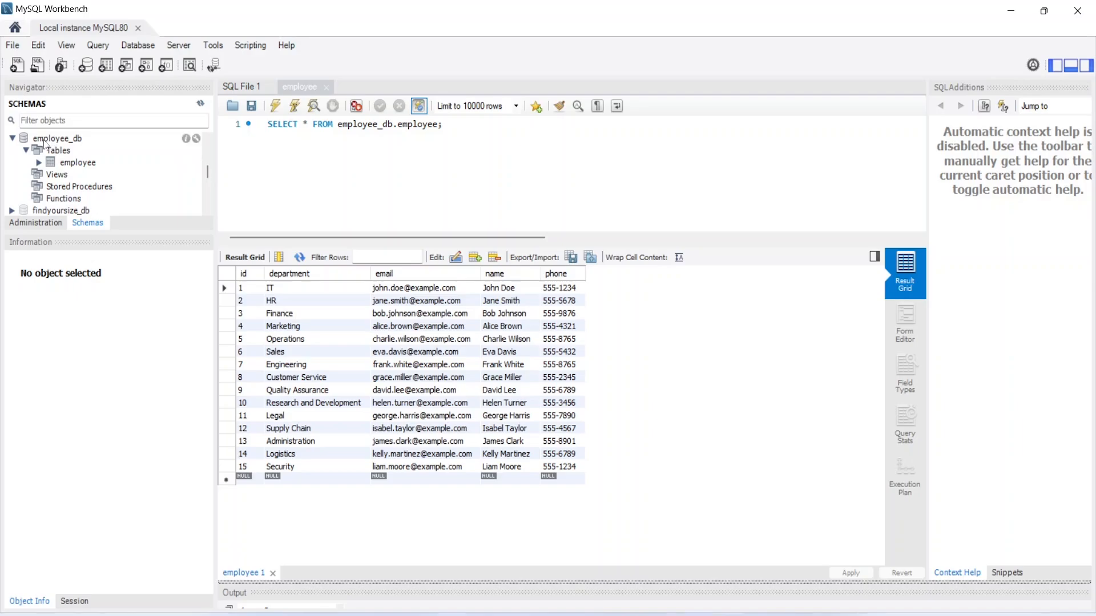
{"action": "mouse_move", "coordinate": [79, 162]}
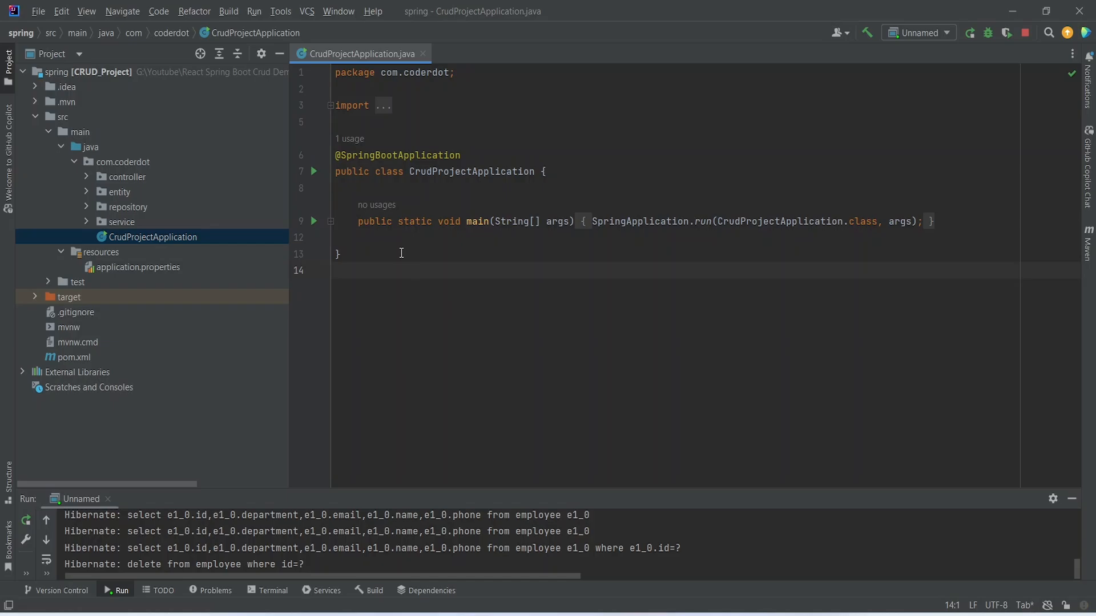
{"action": "mouse_move", "coordinate": [484, 231]}
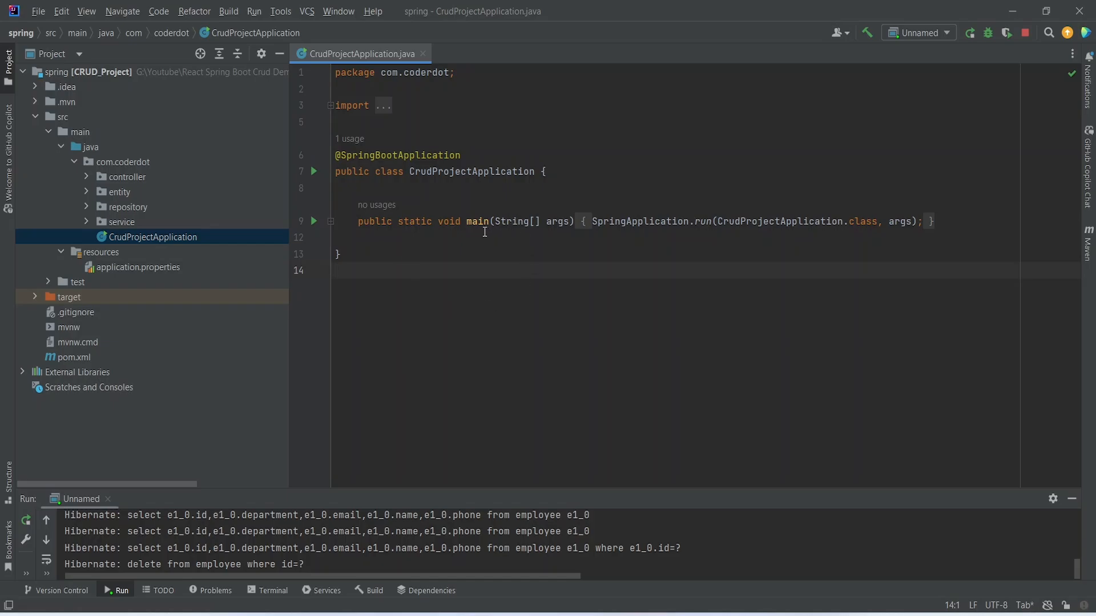
{"action": "mouse_move", "coordinate": [460, 244]}
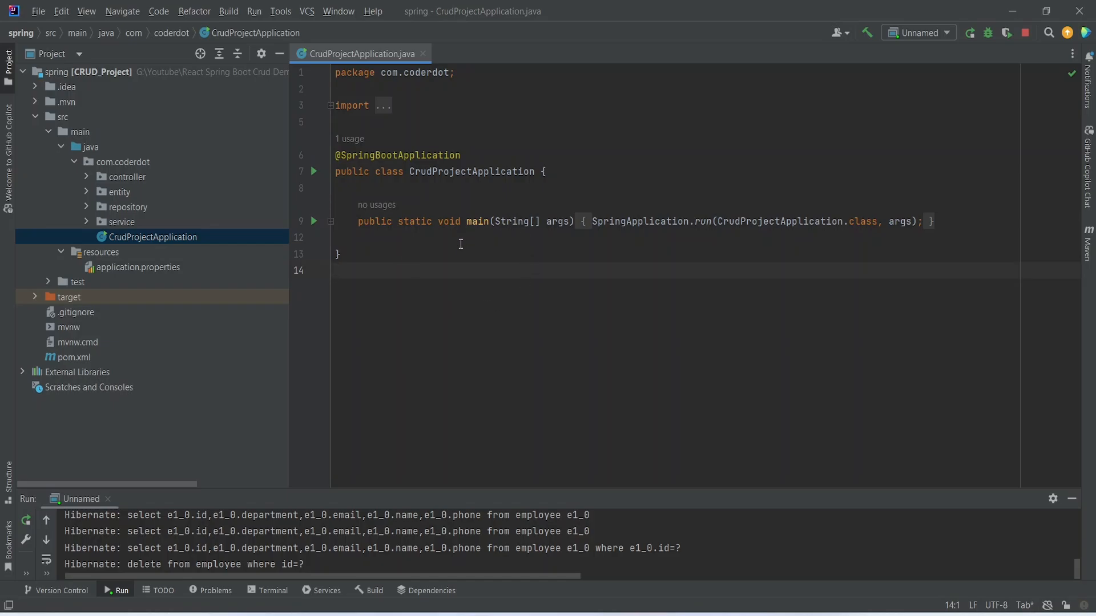
{"action": "mouse_move", "coordinate": [160, 216]}
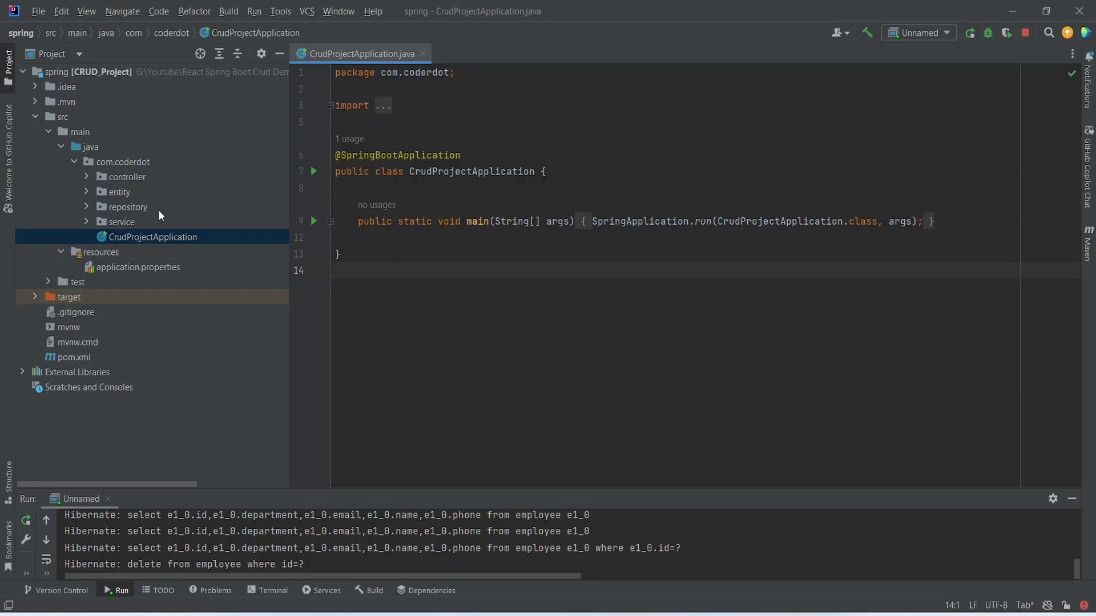
{"action": "mouse_move", "coordinate": [100, 195]}
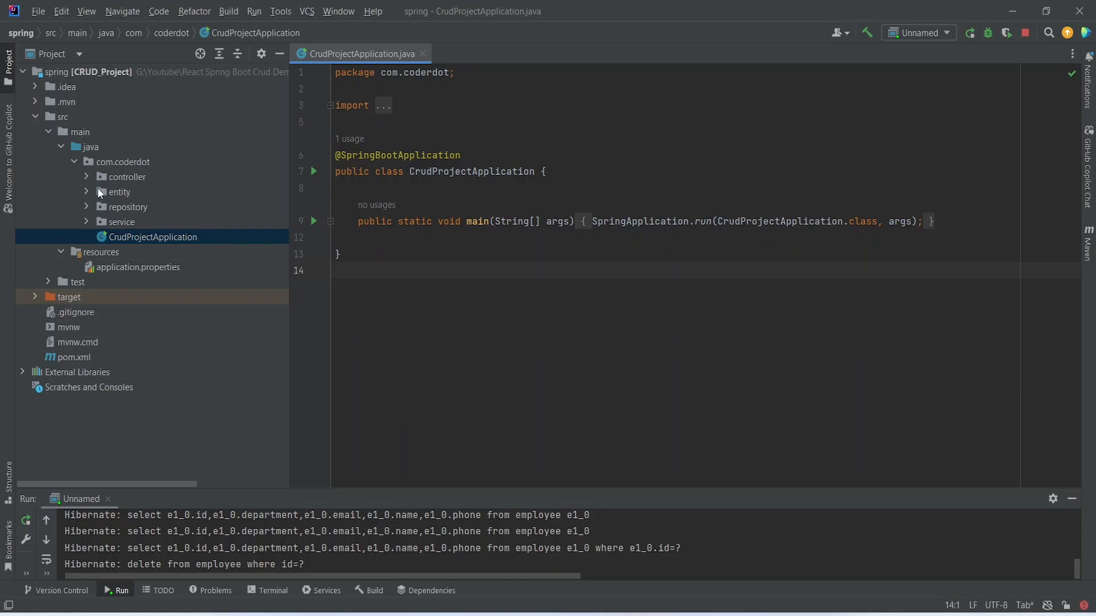
{"action": "mouse_move", "coordinate": [100, 192]}
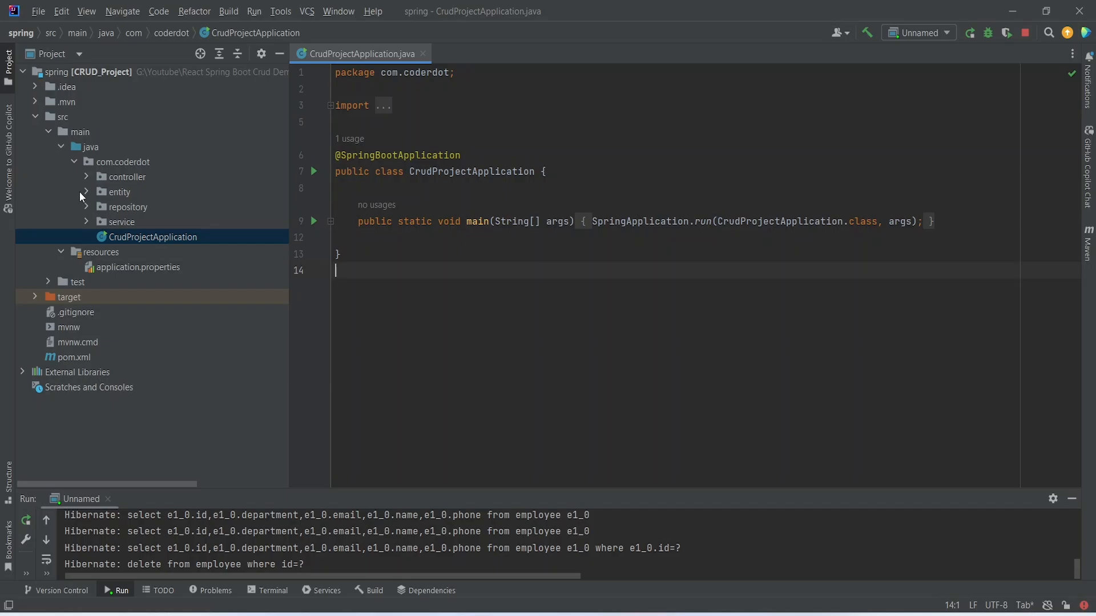
{"action": "mouse_move", "coordinate": [86, 223]}
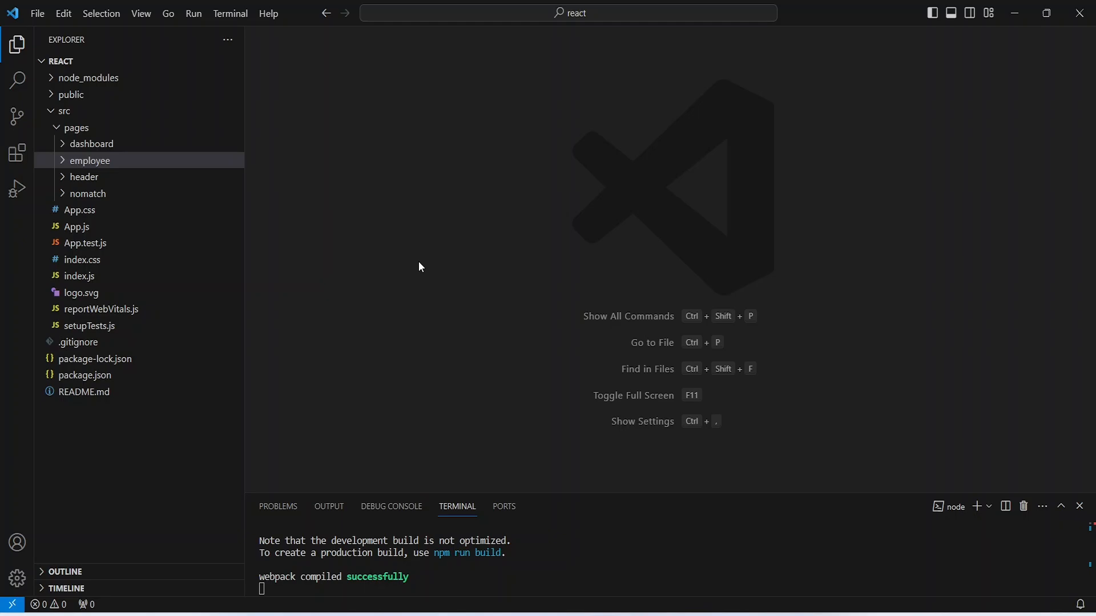
{"action": "mouse_move", "coordinate": [301, 224]}
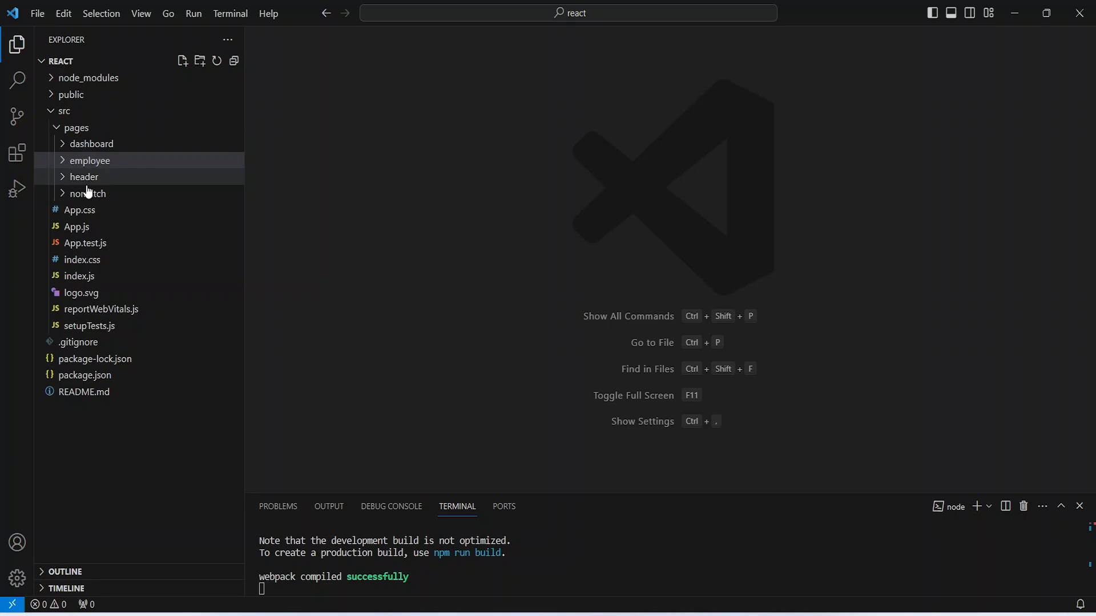
{"action": "mouse_move", "coordinate": [77, 226]}
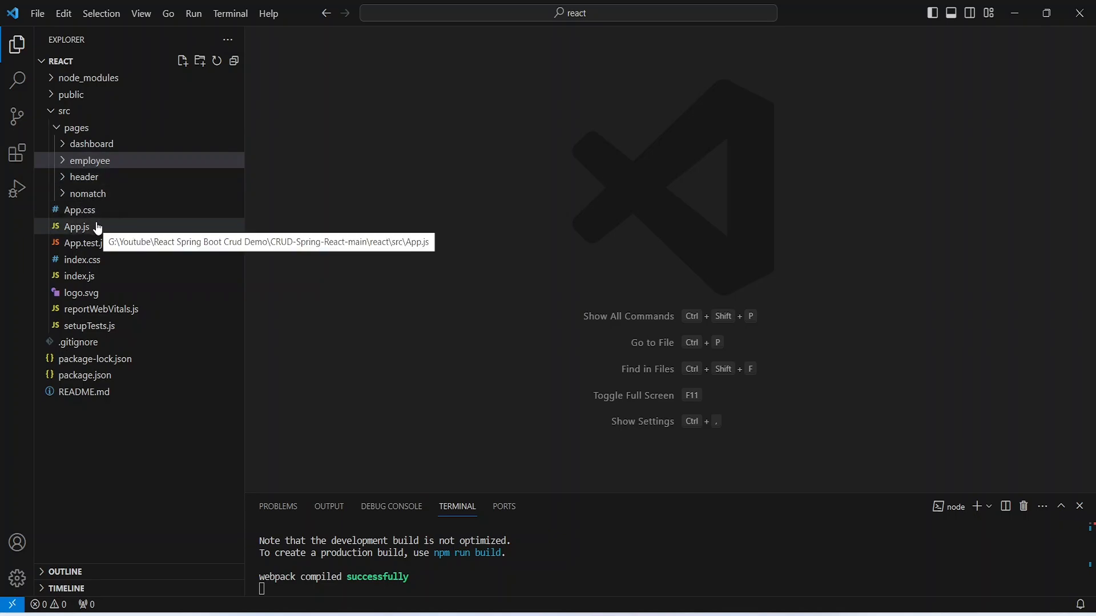
{"action": "mouse_move", "coordinate": [485, 320]}
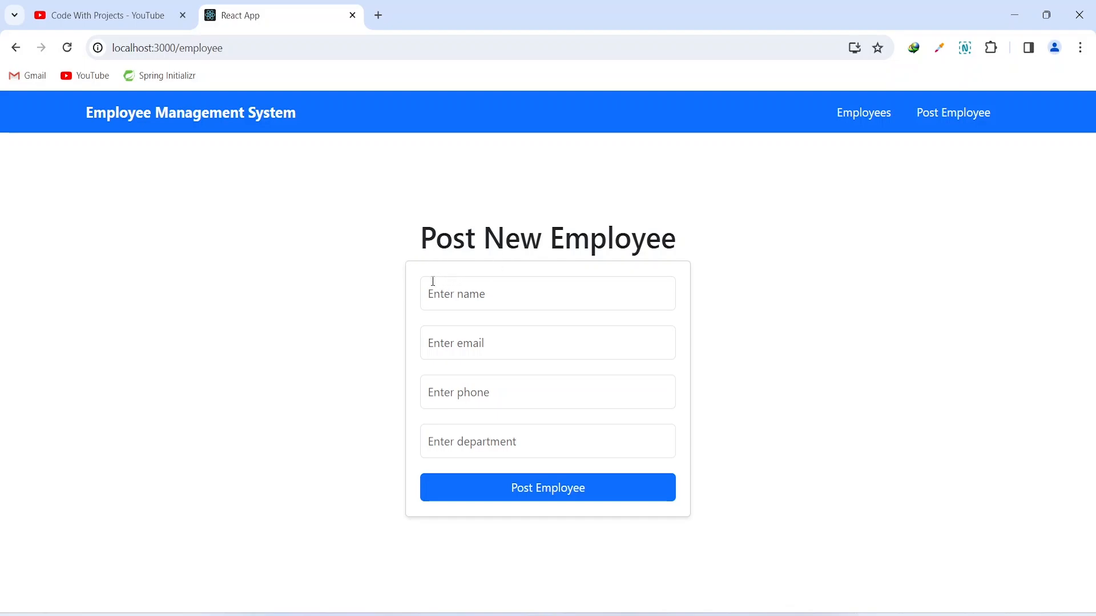
{"action": "mouse_move", "coordinate": [404, 298]}
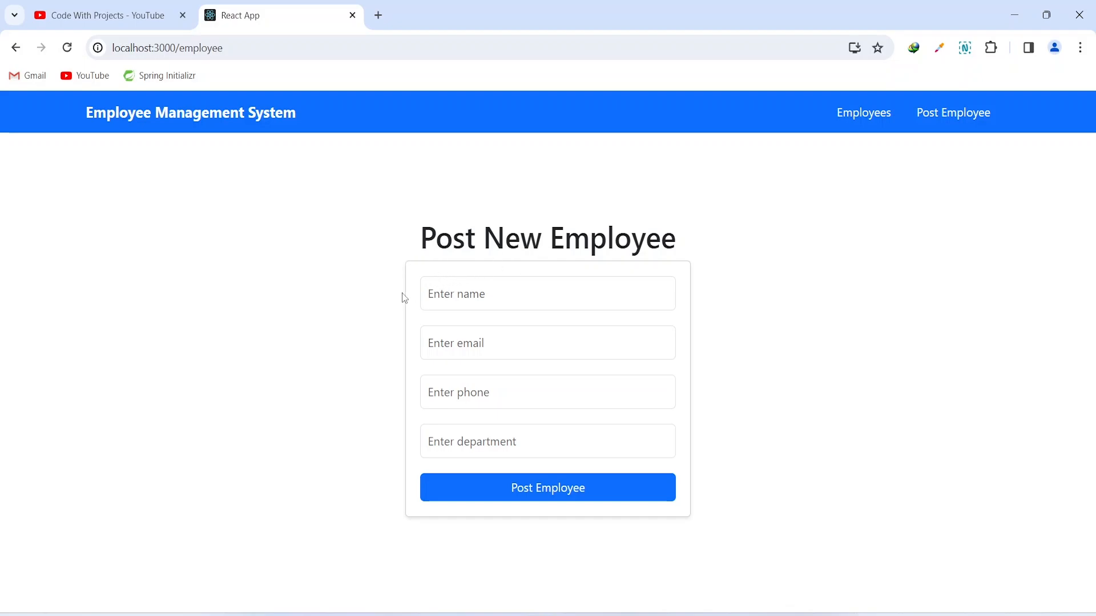
{"action": "mouse_move", "coordinate": [397, 307]}
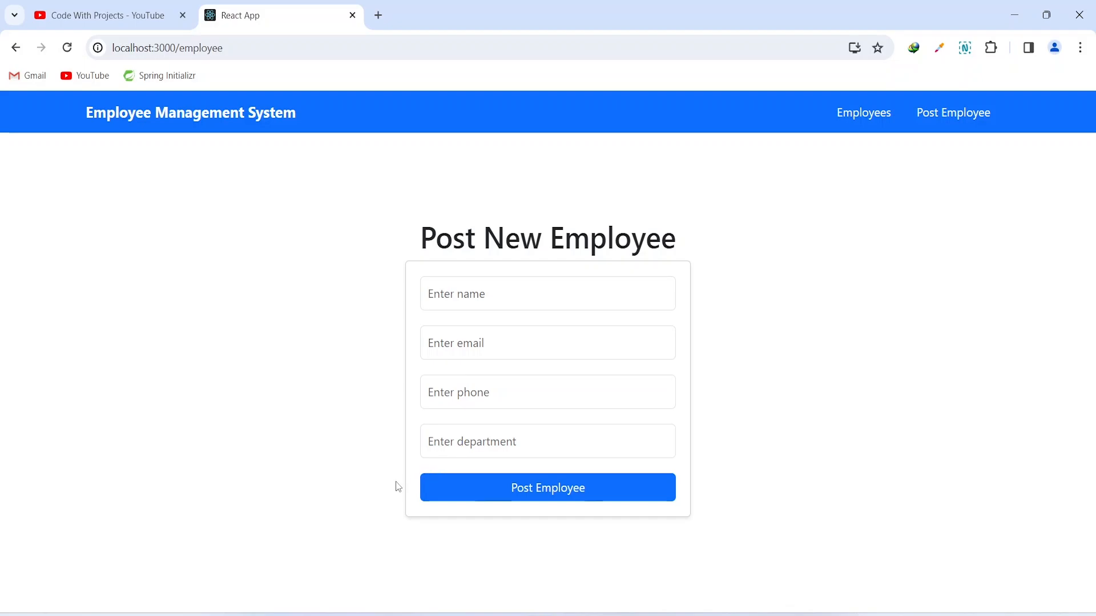
{"action": "mouse_move", "coordinate": [556, 494]}
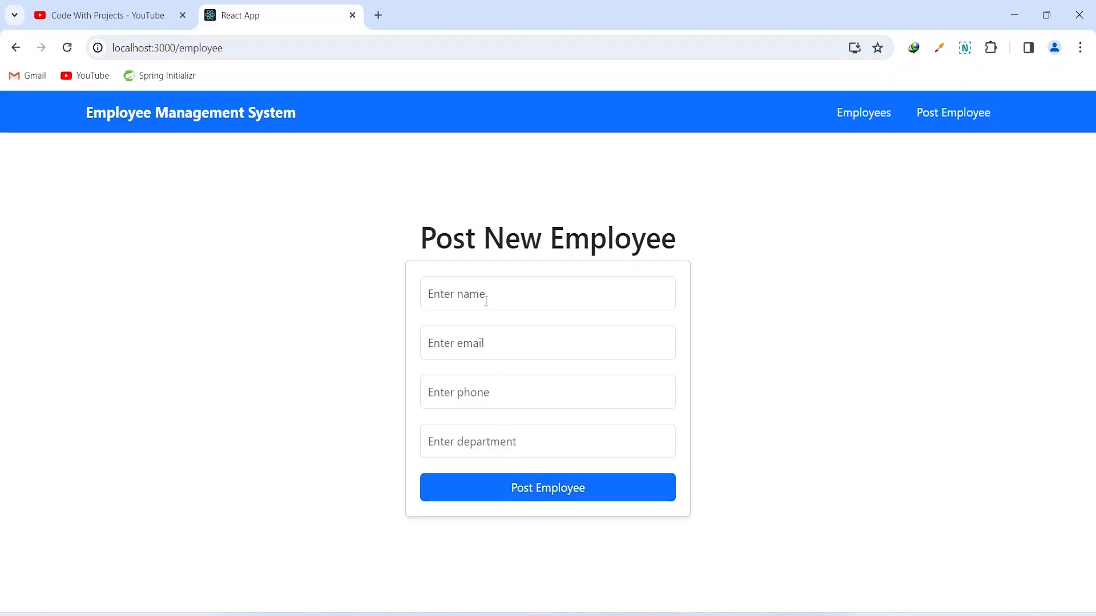
{"action": "type", "text": "test@gmail.com"}
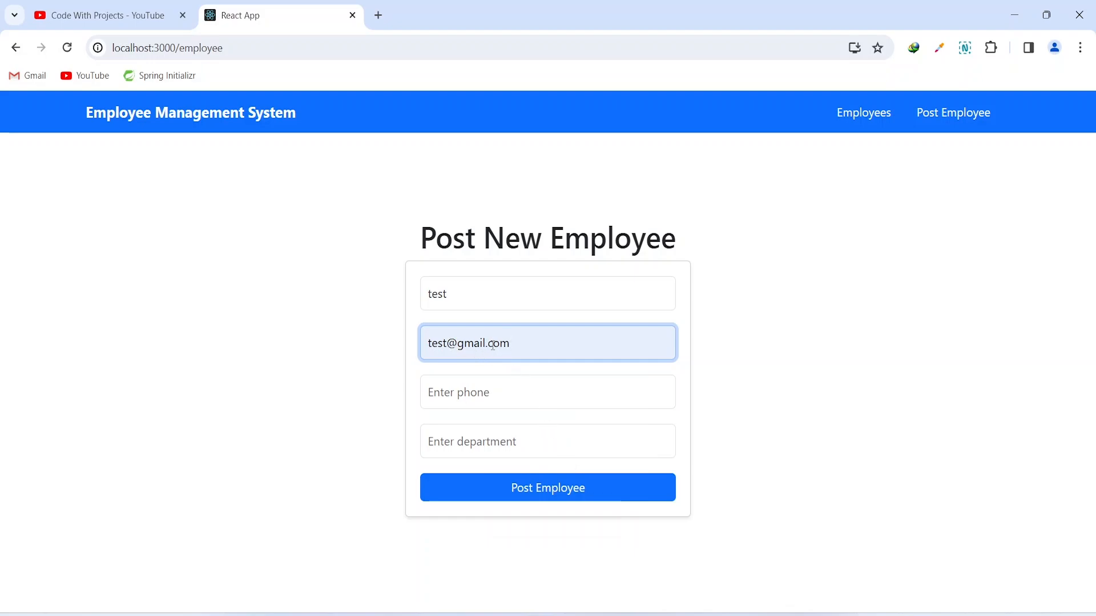
{"action": "left_click", "coordinate": [547, 392]}
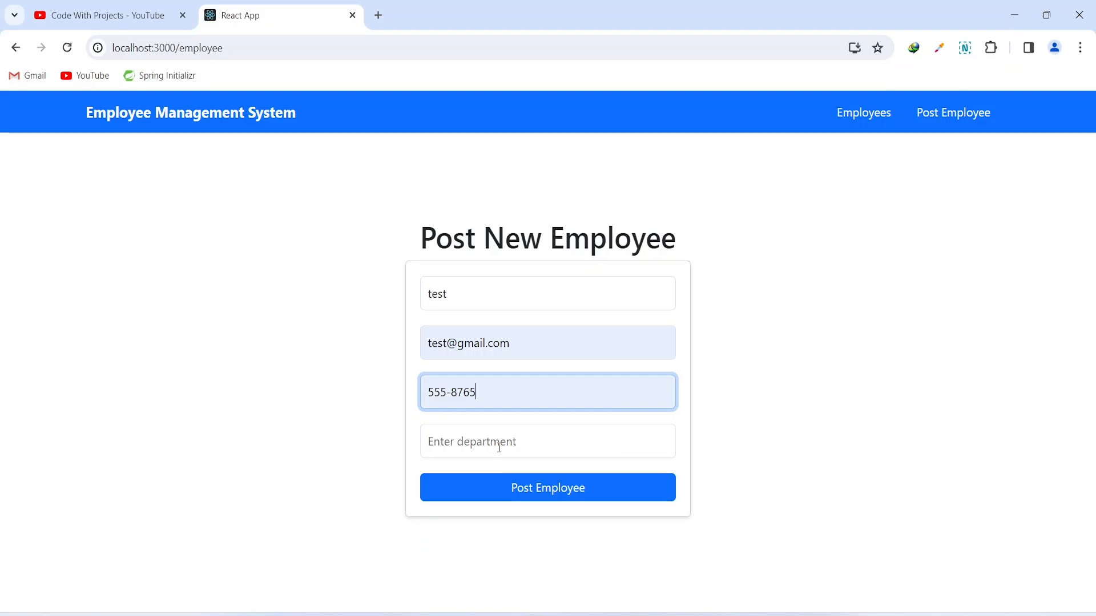
{"action": "mouse_move", "coordinate": [498, 446]}
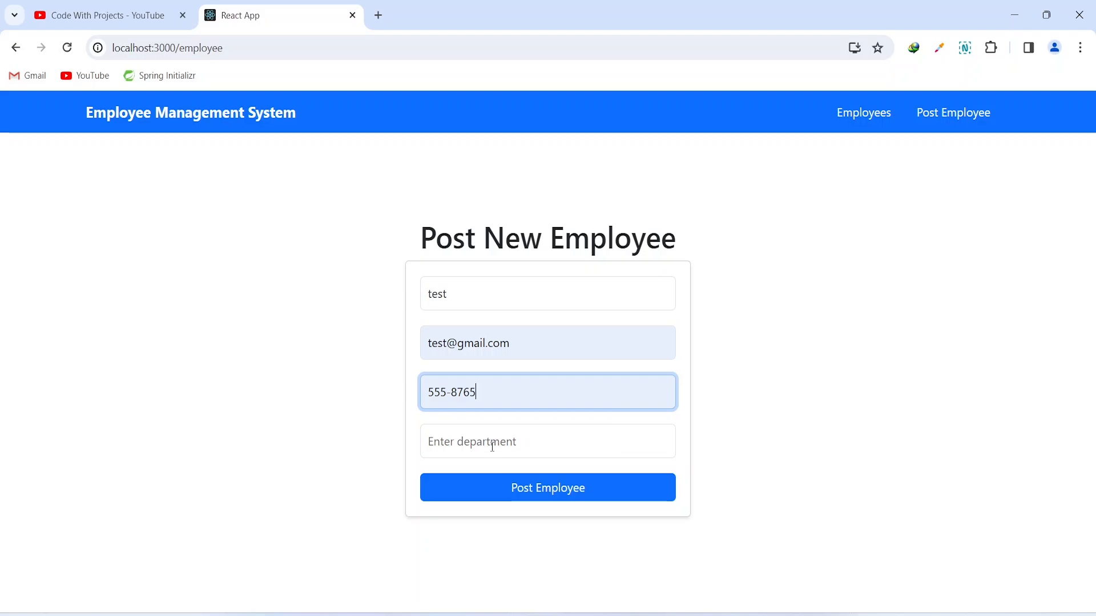
{"action": "type", "text": "HR"}
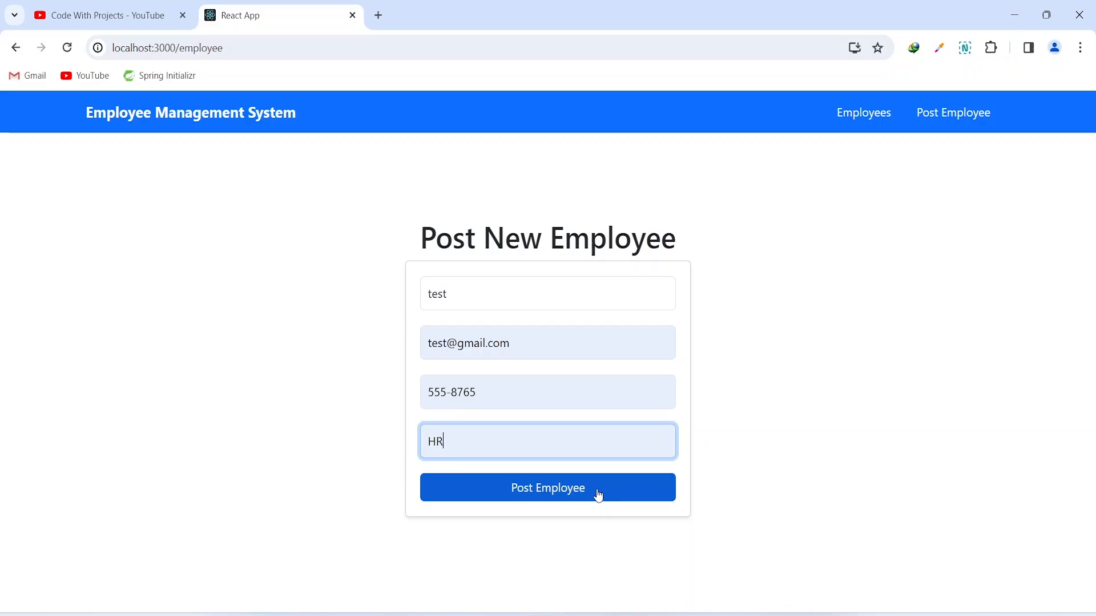
{"action": "left_click", "coordinate": [547, 487]}
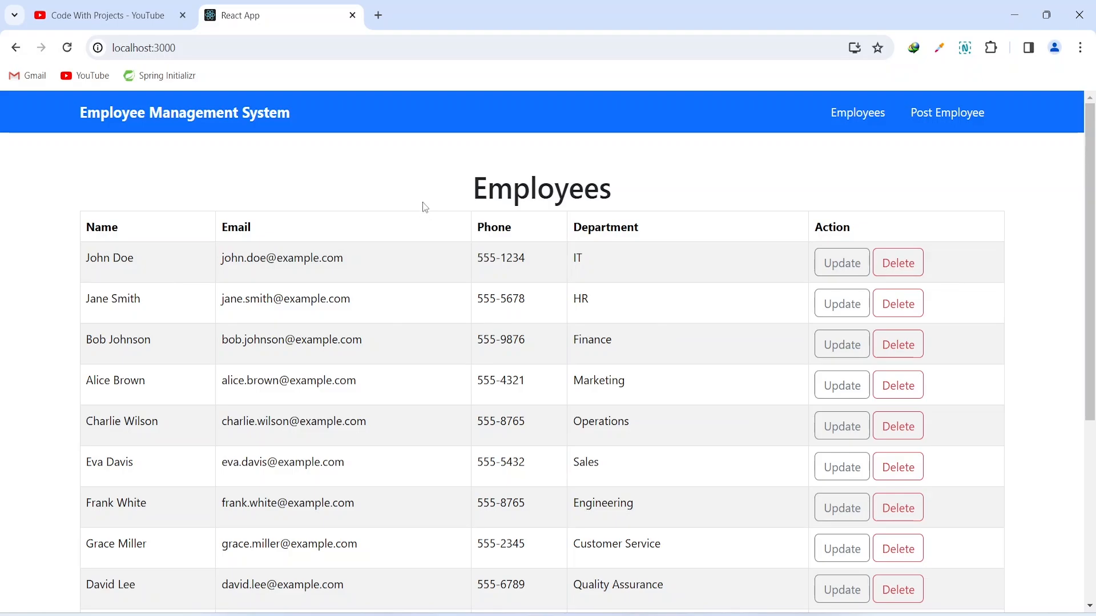
Scroll the Employees table down to the newly added test row.
{"action": "scroll", "scroll_direction": "down", "scroll_amount": 3}
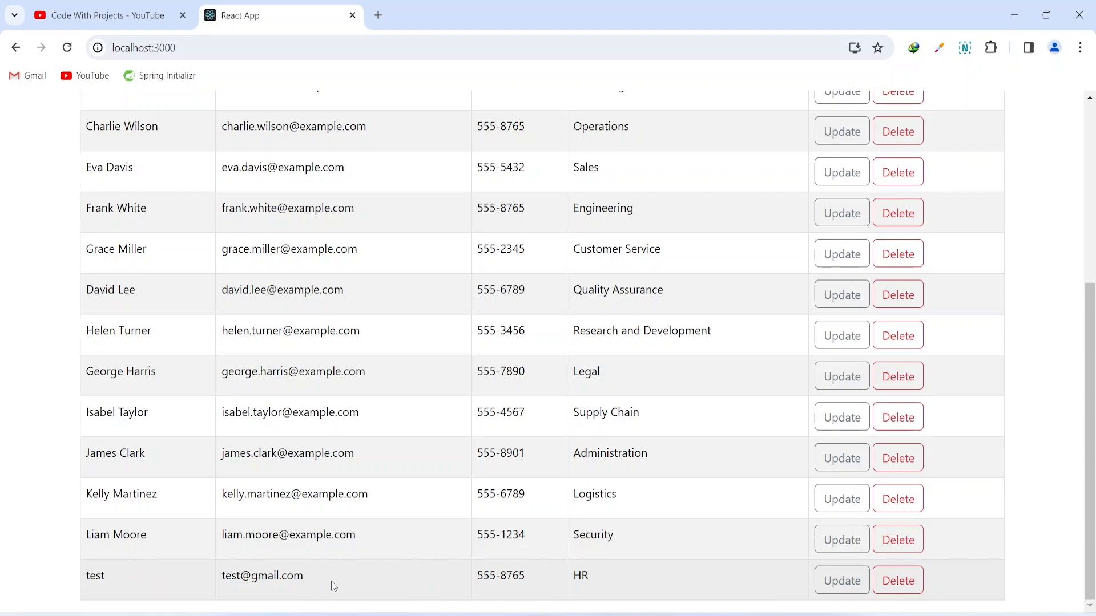
{"action": "mouse_move", "coordinate": [767, 596]}
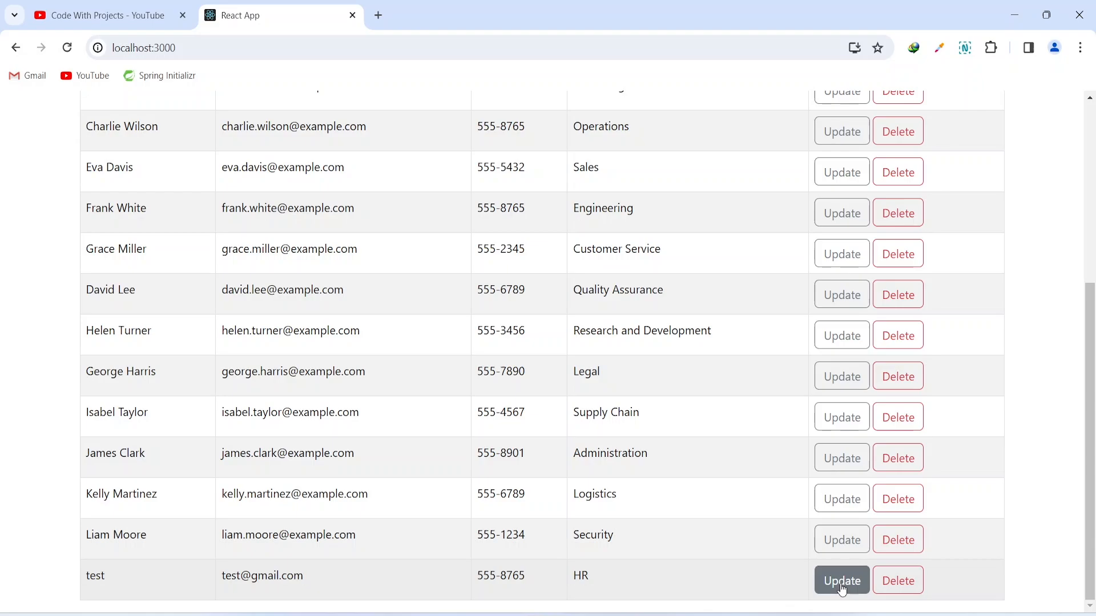
Edit the test employee's name to 'test update' and save the change.
{"action": "left_click", "coordinate": [841, 581]}
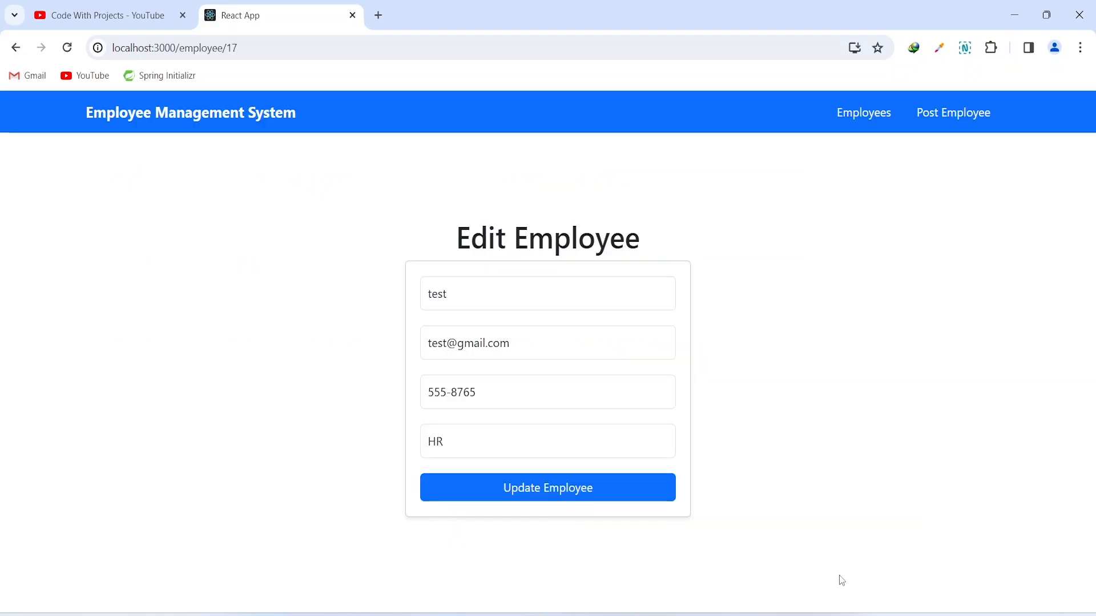
{"action": "mouse_move", "coordinate": [411, 208]}
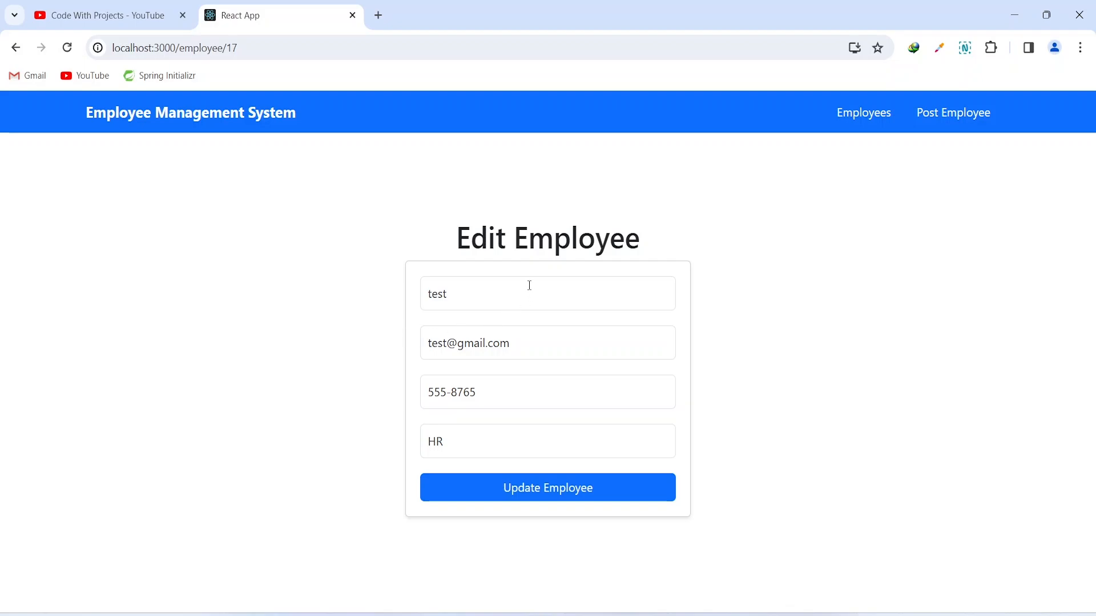
{"action": "mouse_move", "coordinate": [539, 310]}
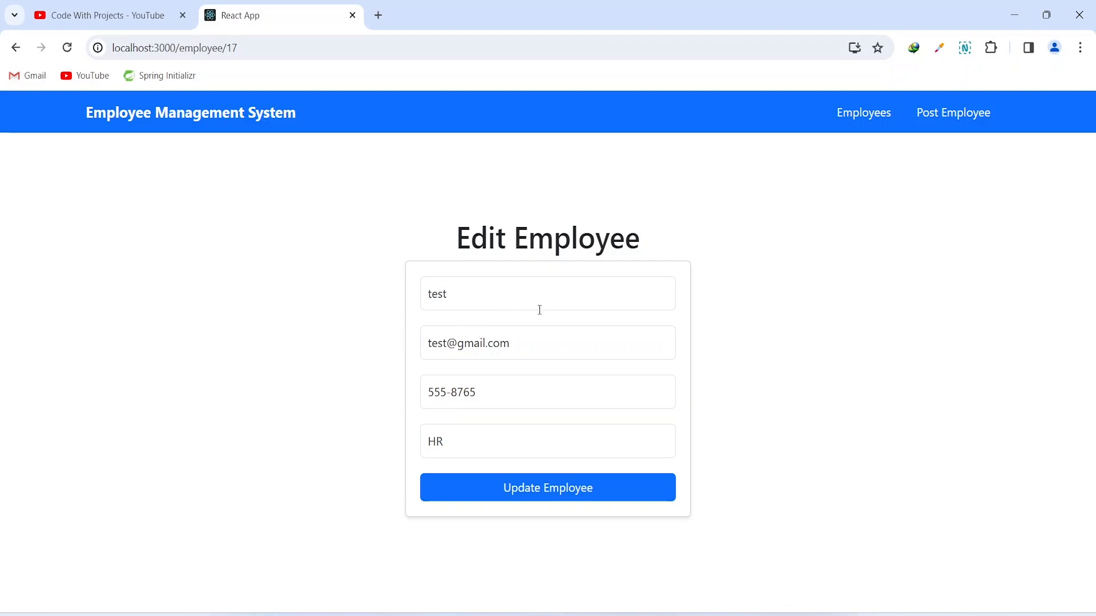
{"action": "left_click", "coordinate": [547, 294]}
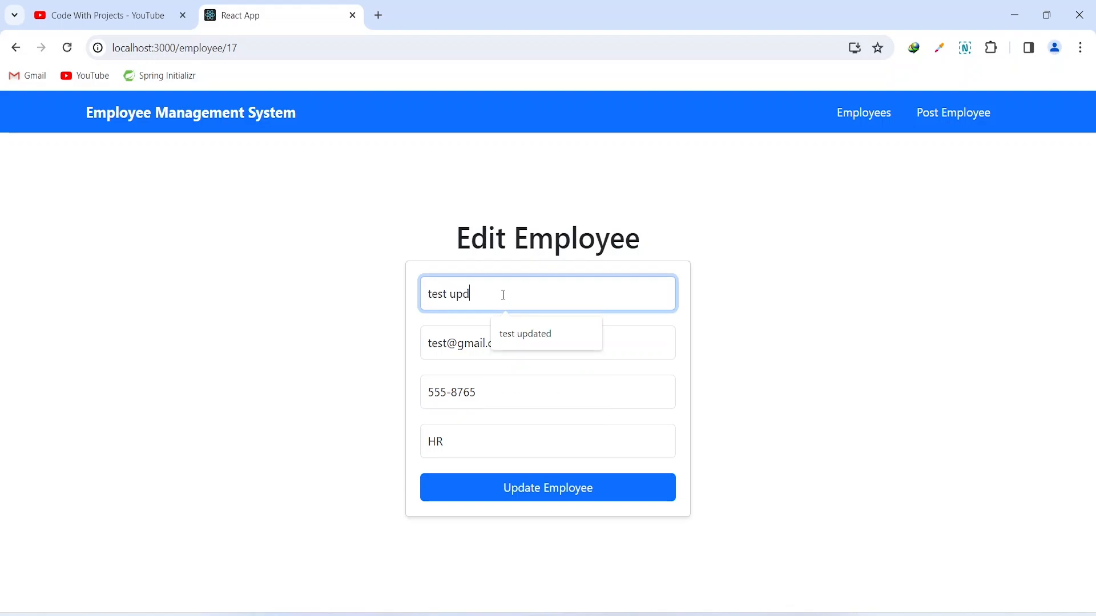
{"action": "type", "text": "ate"}
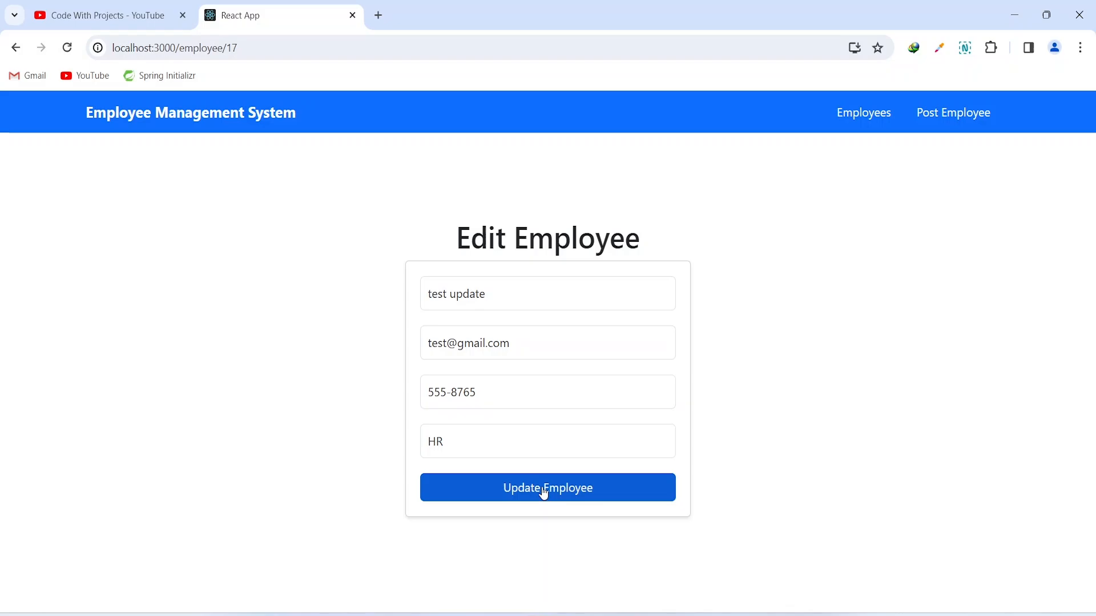
{"action": "left_click", "coordinate": [546, 488]}
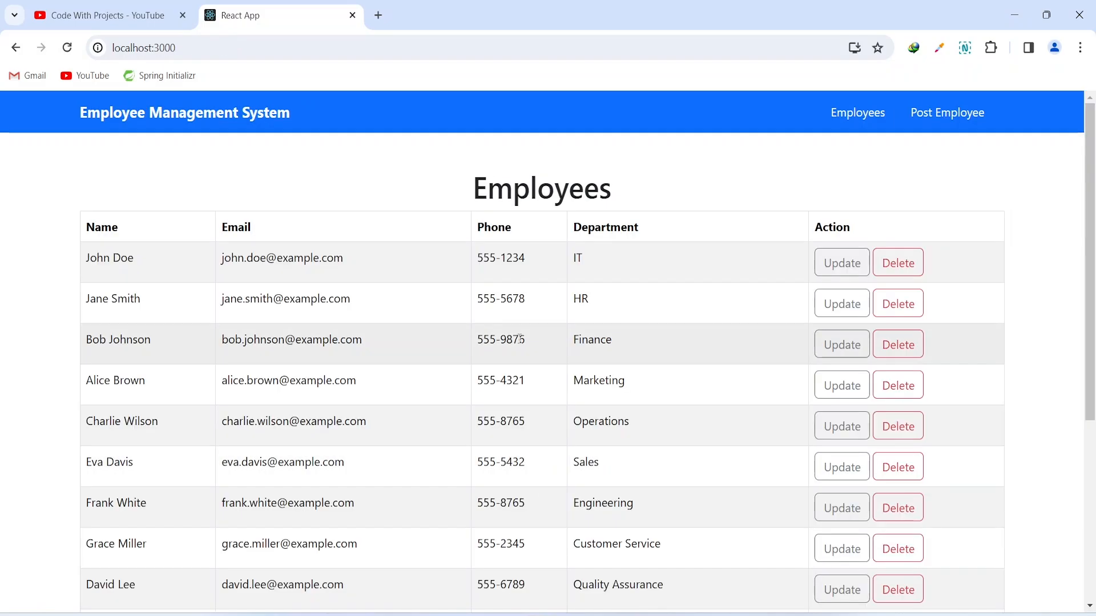
Delete the 'test update' employee from the Employees table.
{"action": "scroll", "scroll_direction": "down", "scroll_amount": 3}
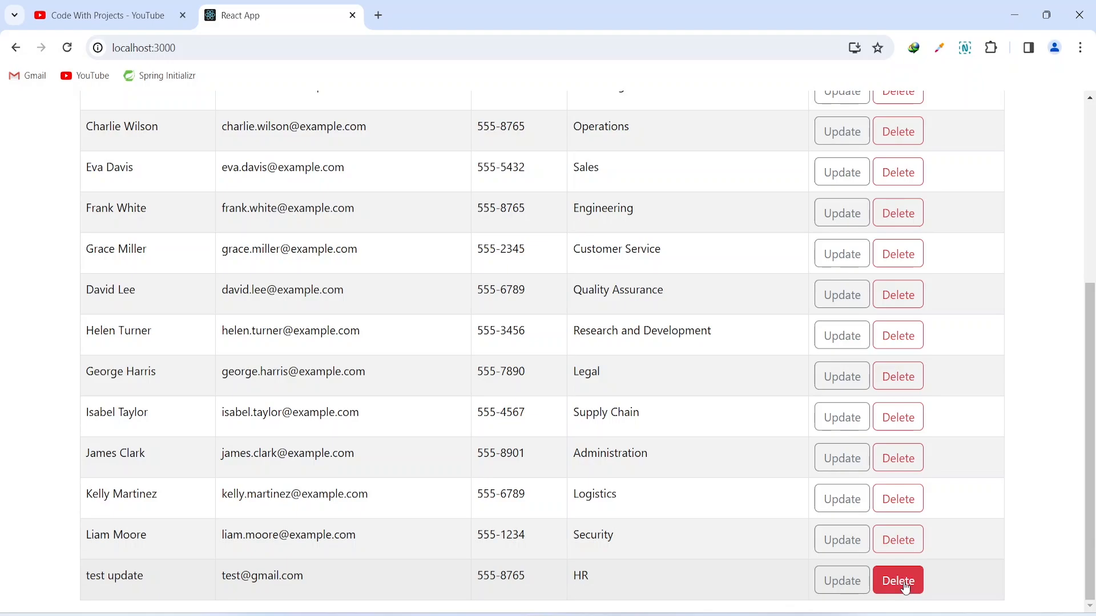
{"action": "left_click", "coordinate": [897, 581]}
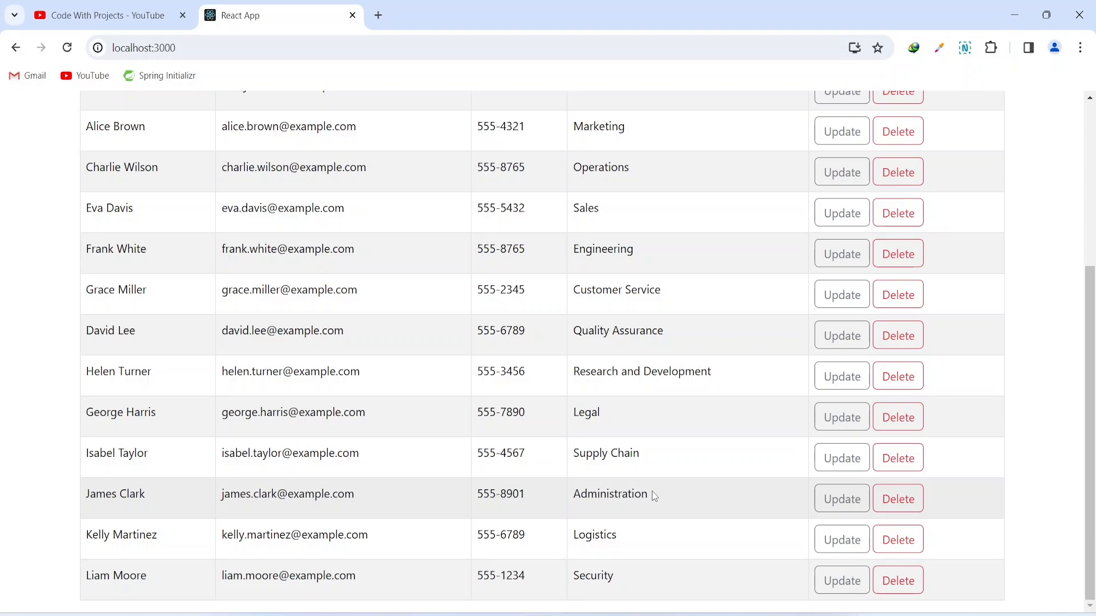
{"action": "scroll", "scroll_direction": "up", "scroll_amount": 3}
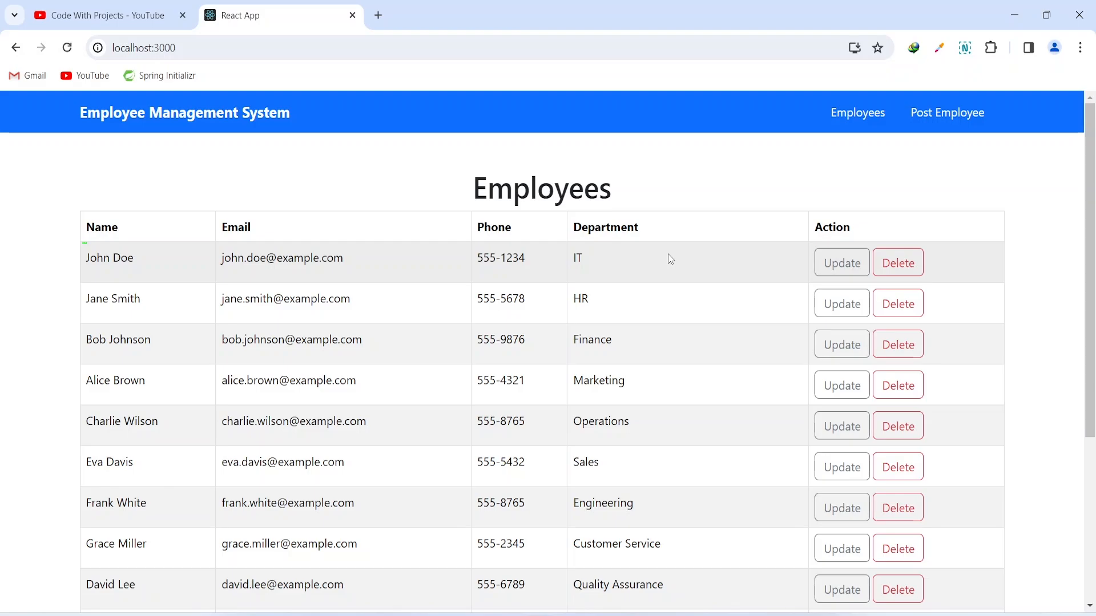
Return to the Code With Projects YouTube channel and show its Playlists section.
{"action": "left_click", "coordinate": [101, 15]}
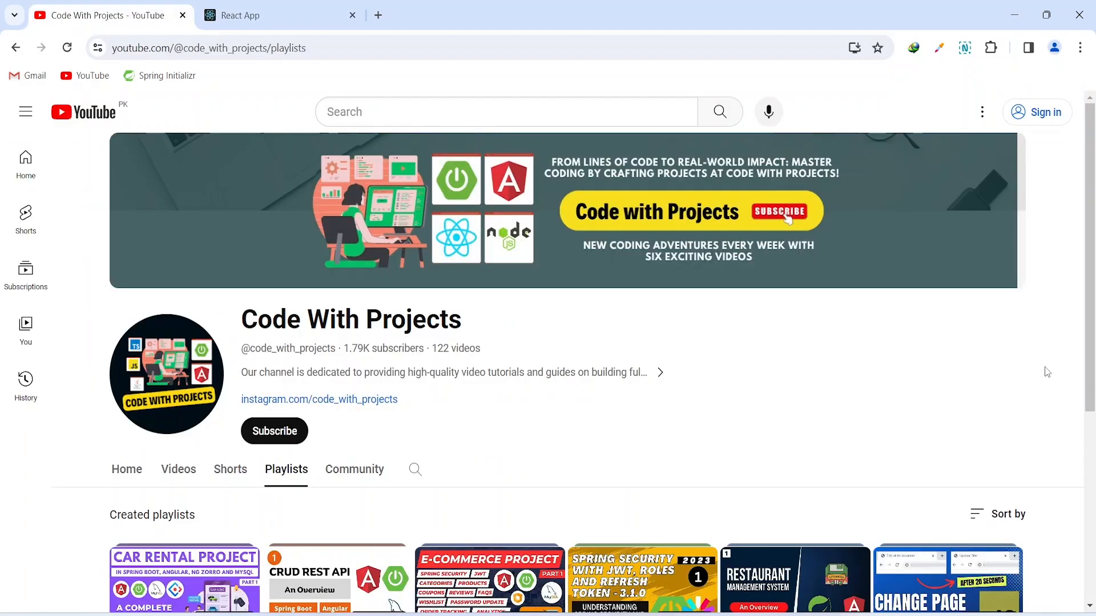
{"action": "scroll", "scroll_direction": "down", "scroll_amount": 3}
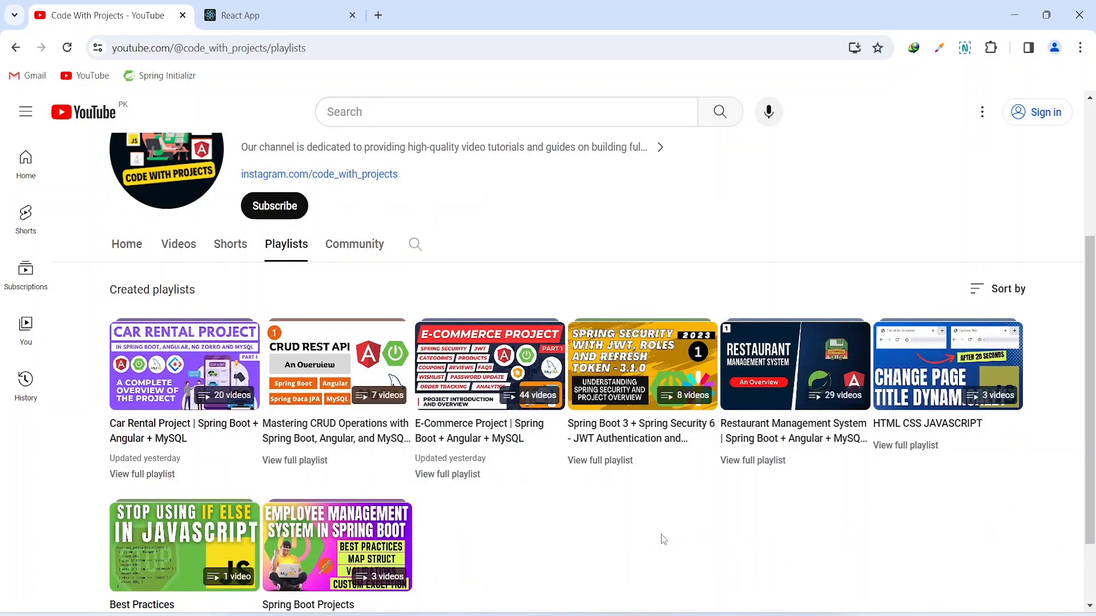
{"action": "mouse_move", "coordinate": [646, 537]}
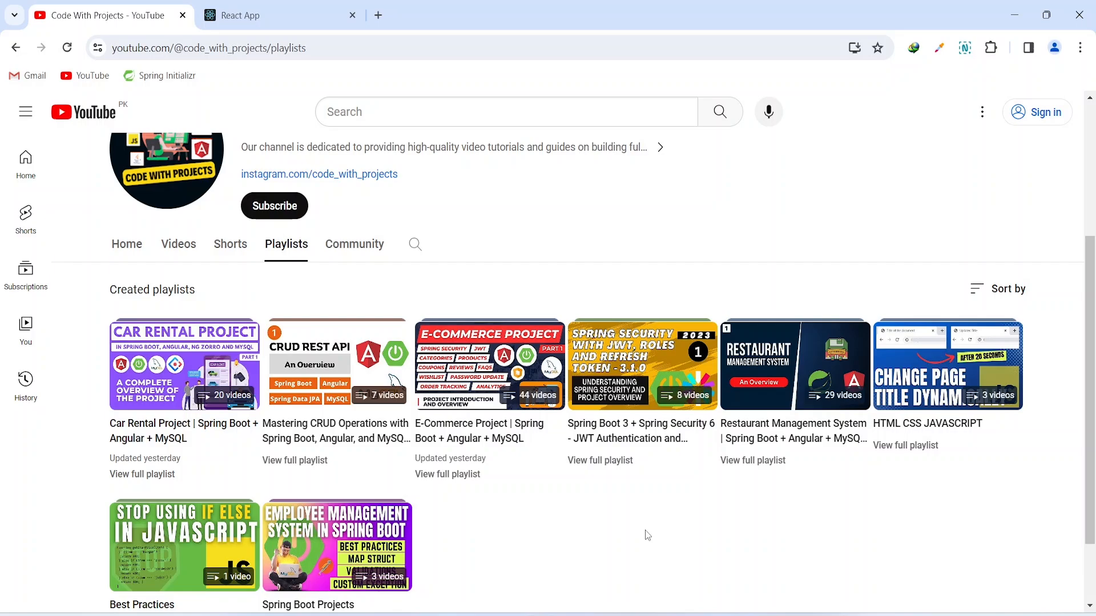
{"action": "mouse_move", "coordinate": [642, 532]}
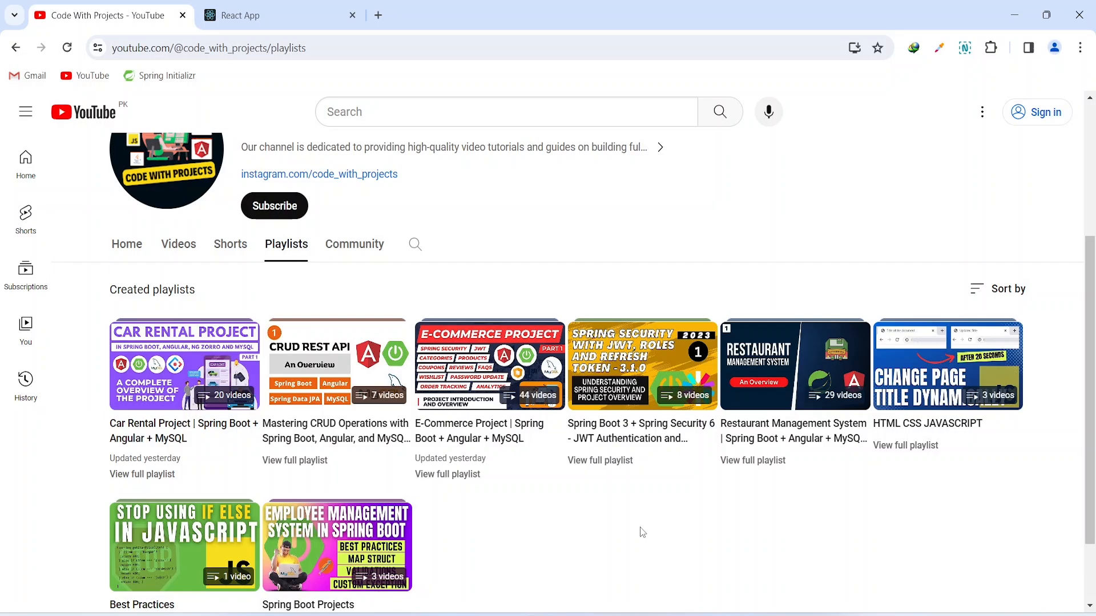